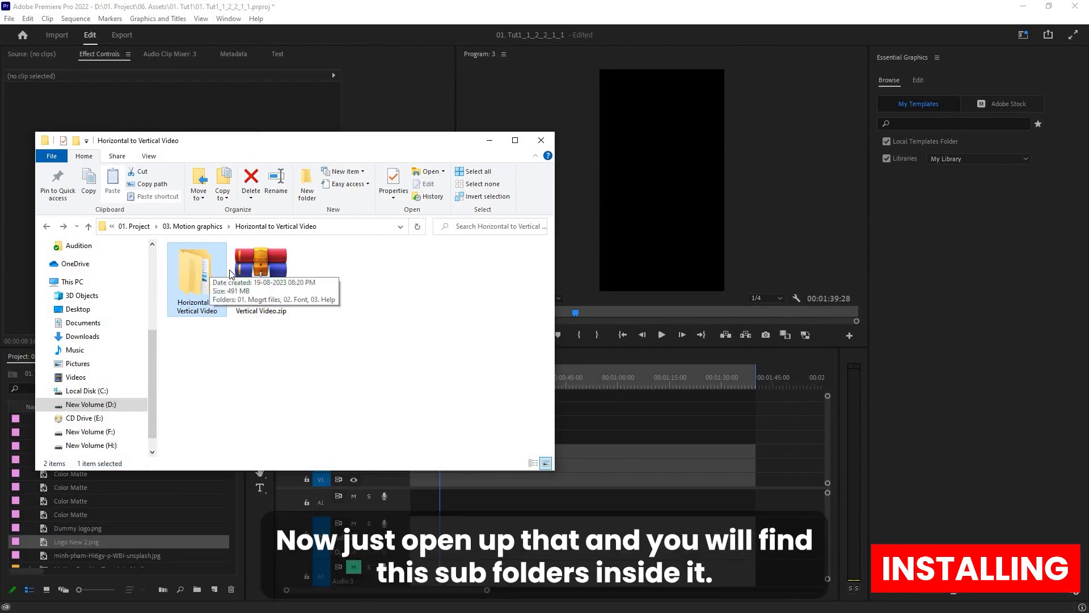
# - Browse the template's Mogrt files and Font folders, view the Montserrat font link note, then close it
pyautogui.doubleClick(196, 266)
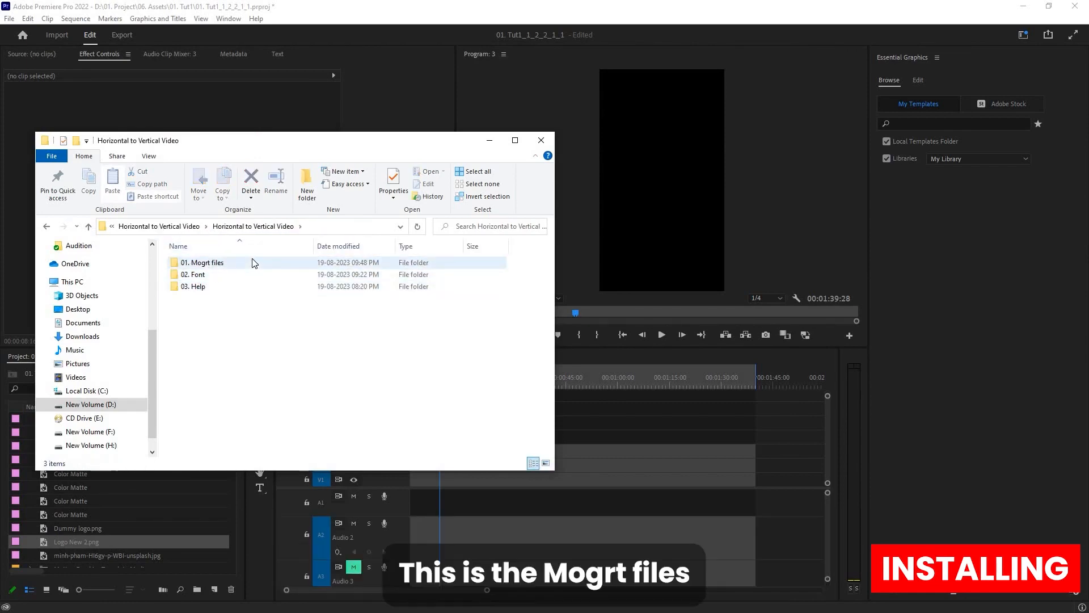
pyautogui.doubleClick(202, 262)
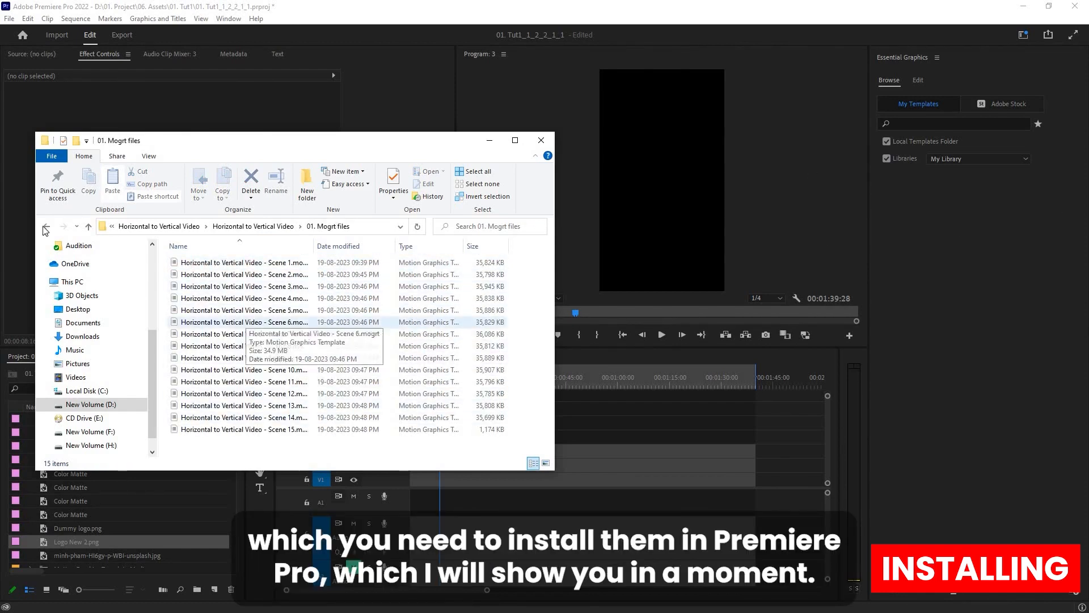
pyautogui.click(45, 227)
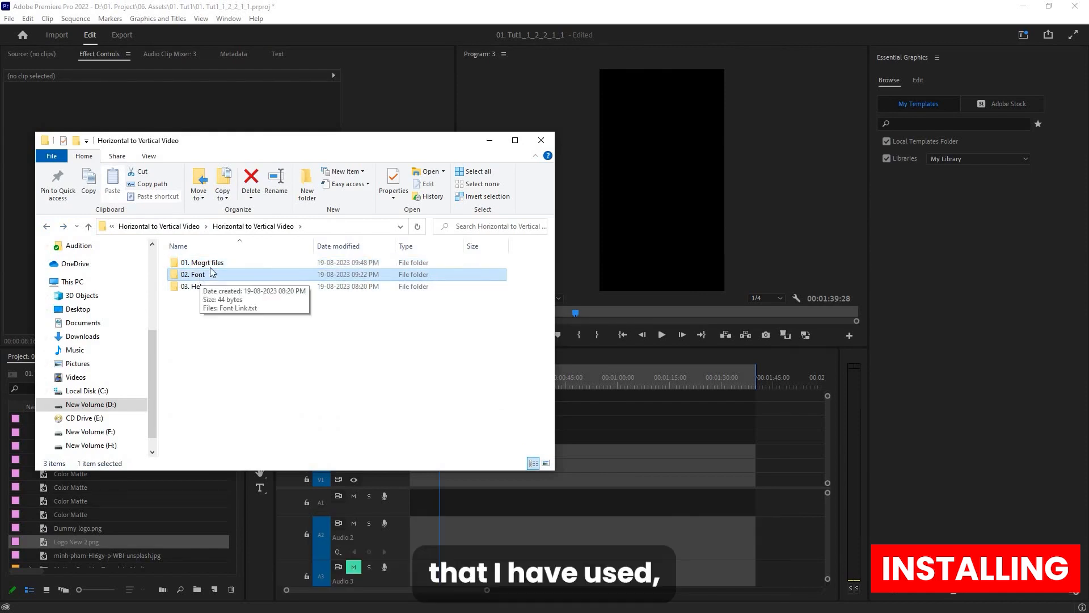
pyautogui.doubleClick(200, 262)
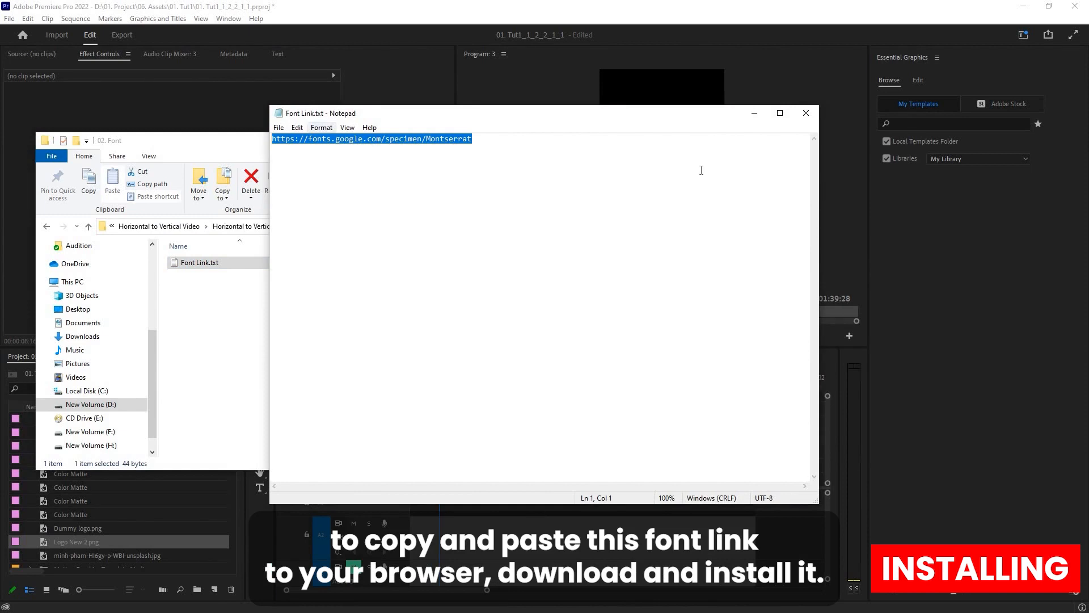
pyautogui.click(805, 112)
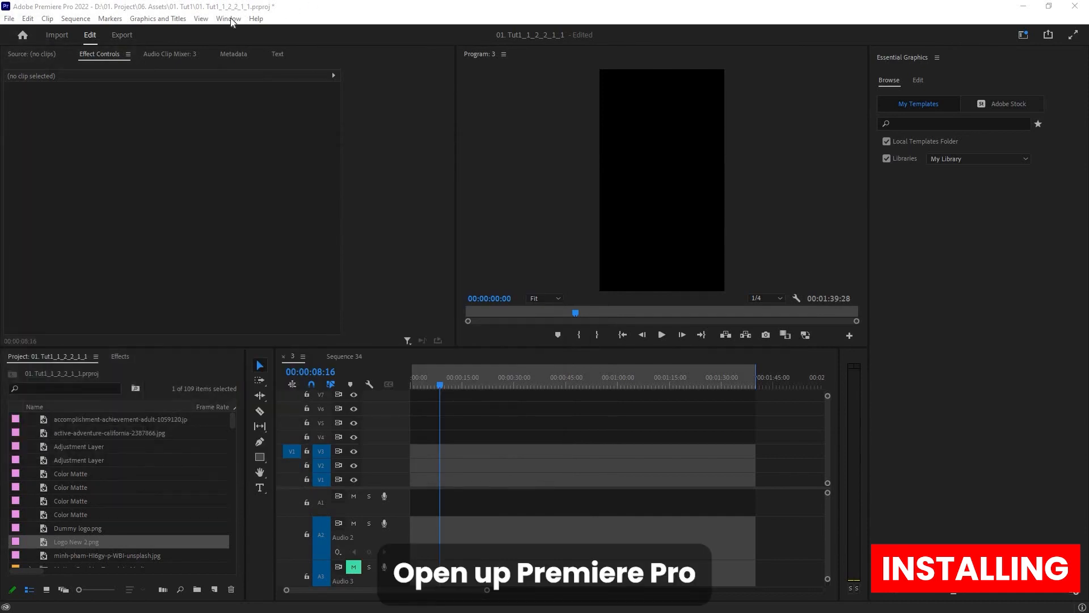
# - Show the Window menu's panel list to reach Essential Graphics for installing the .mogrt templates
pyautogui.click(228, 18)
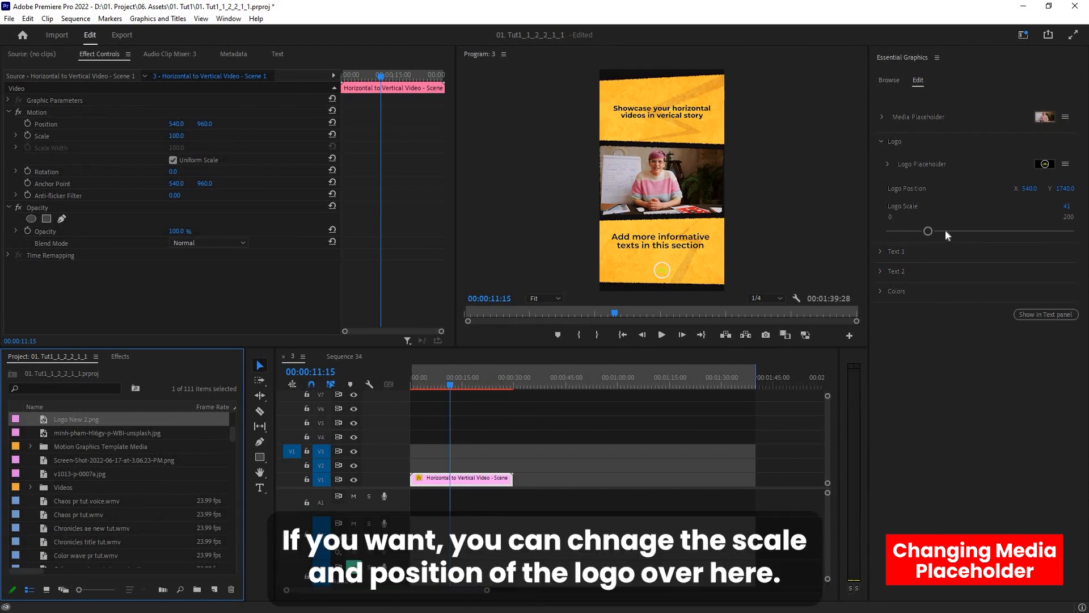
# - Raise the Logo Scale slider from 41 to 55 and expand the Text 1 section
pyautogui.moveTo(927, 231); pyautogui.dragTo(943, 230)
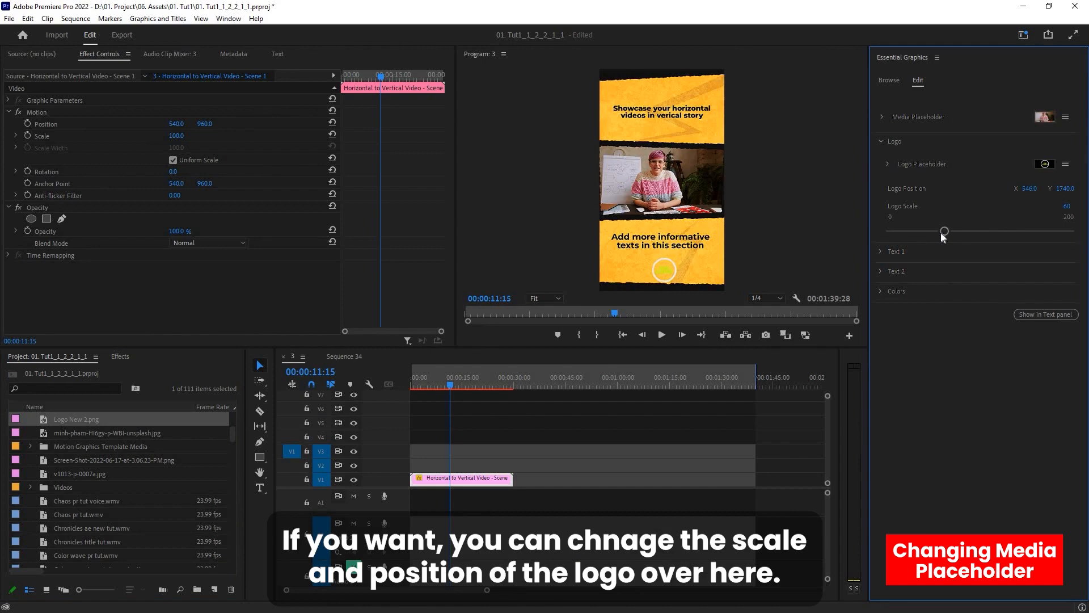
pyautogui.click(896, 251)
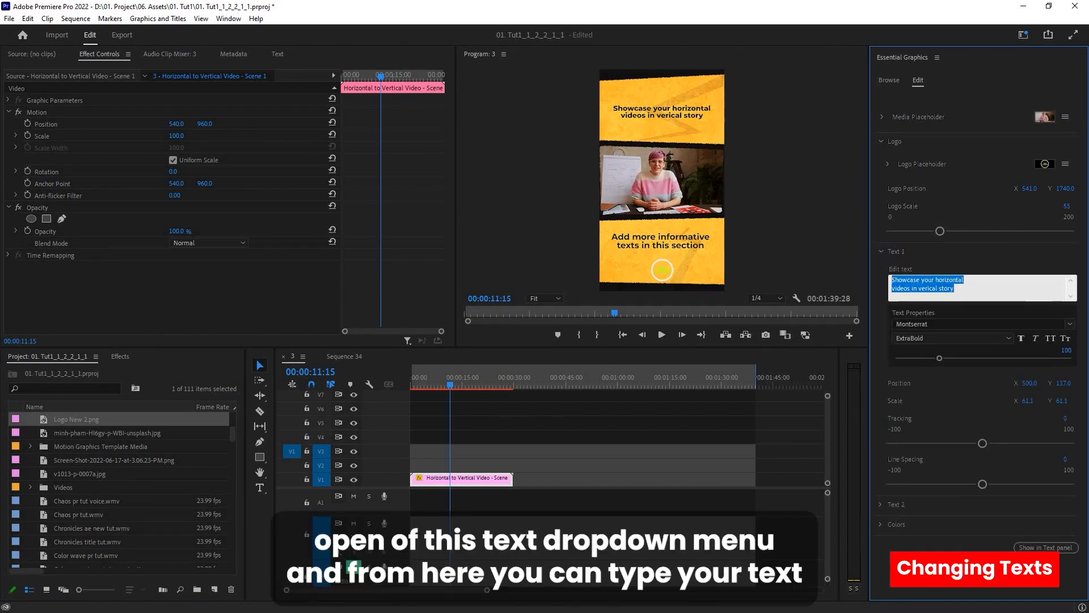
# - Set Text 1 to "Type Text over here as you want", apply it, and collapse the Text 1 section
pyautogui.write('Type Text over here as you want')
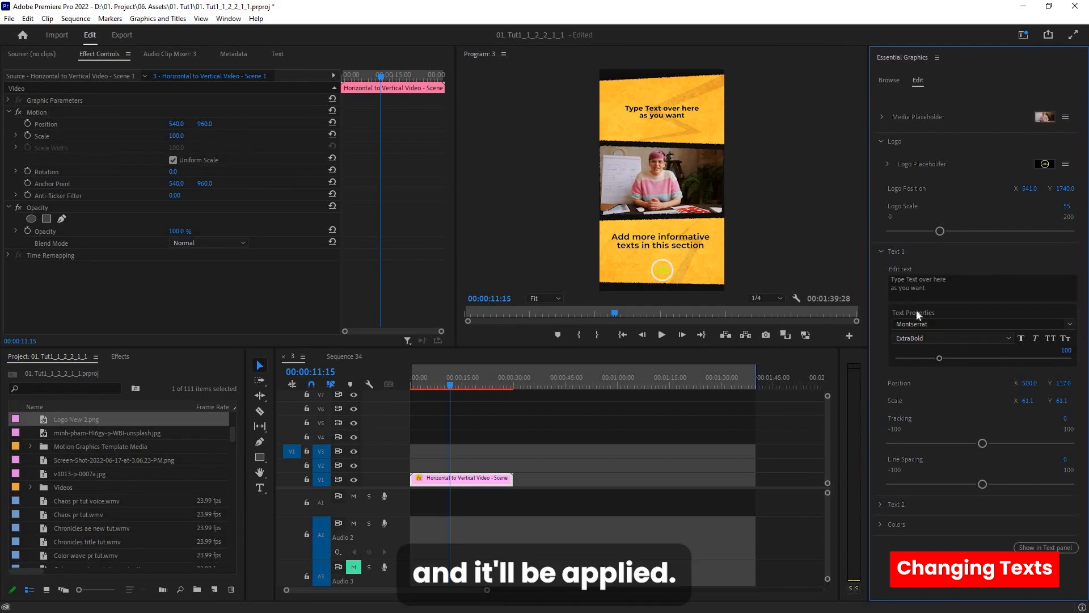
pyautogui.click(979, 323)
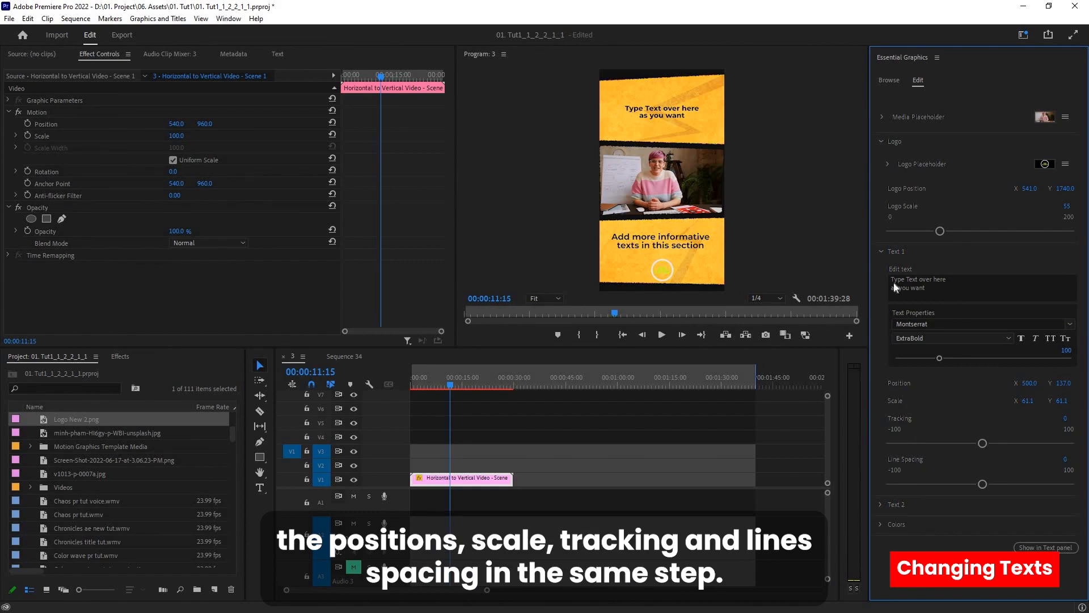
pyautogui.click(881, 252)
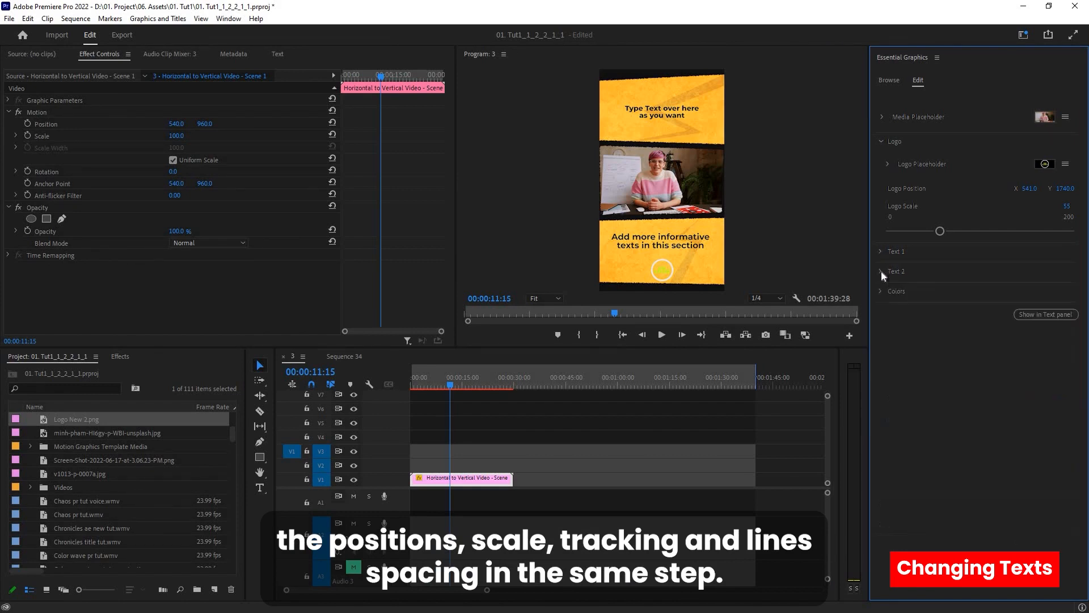
pyautogui.click(896, 271)
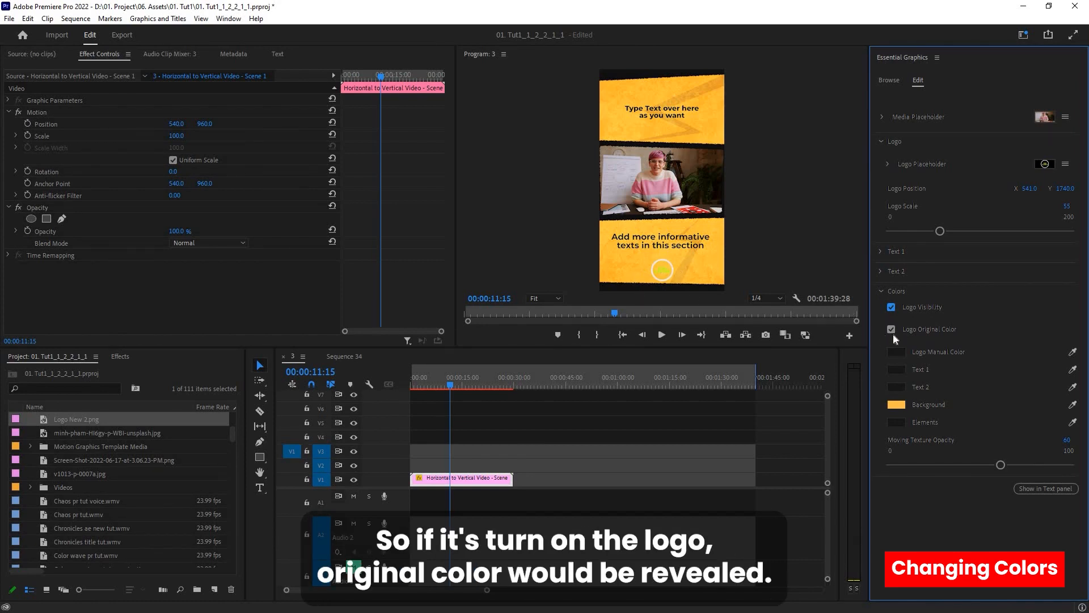
# - Uncheck Logo Original Color, set the Logo Manual Color to red, then collapse the Colors section
pyautogui.click(891, 329)
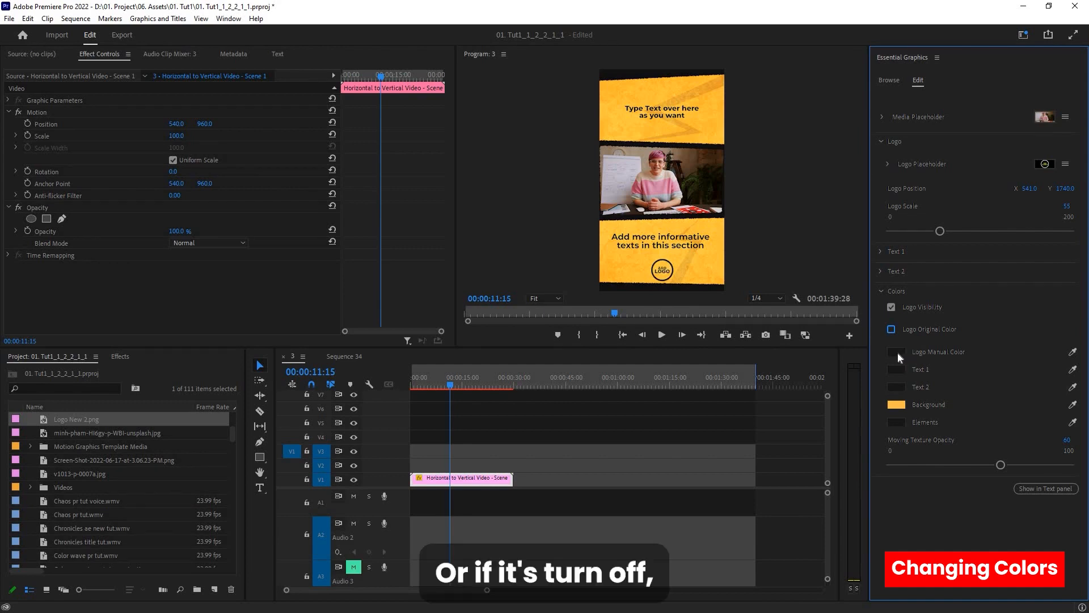
pyautogui.click(897, 352)
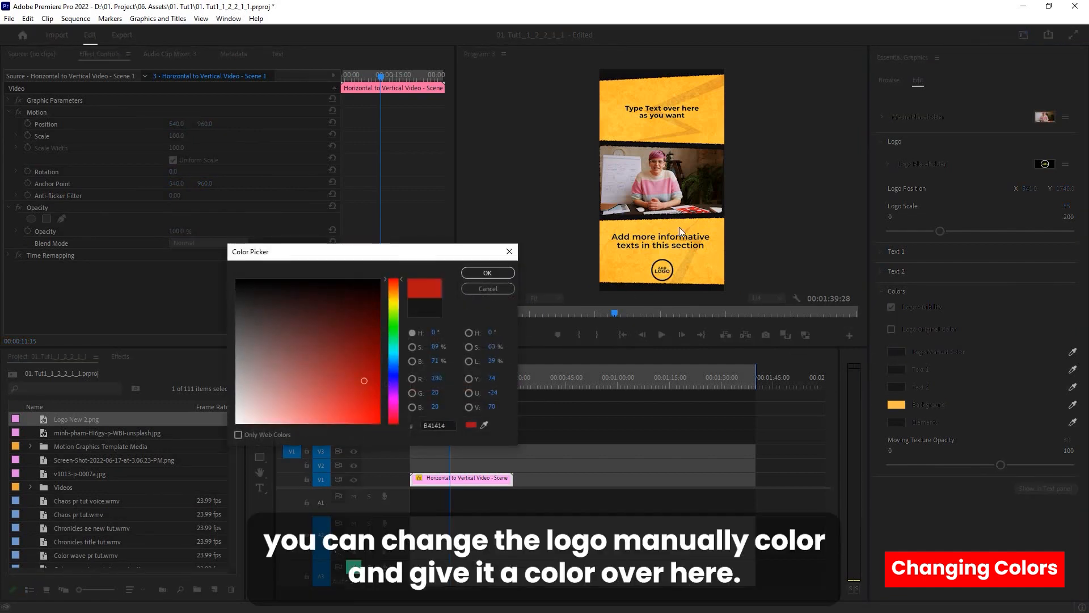
pyautogui.click(487, 273)
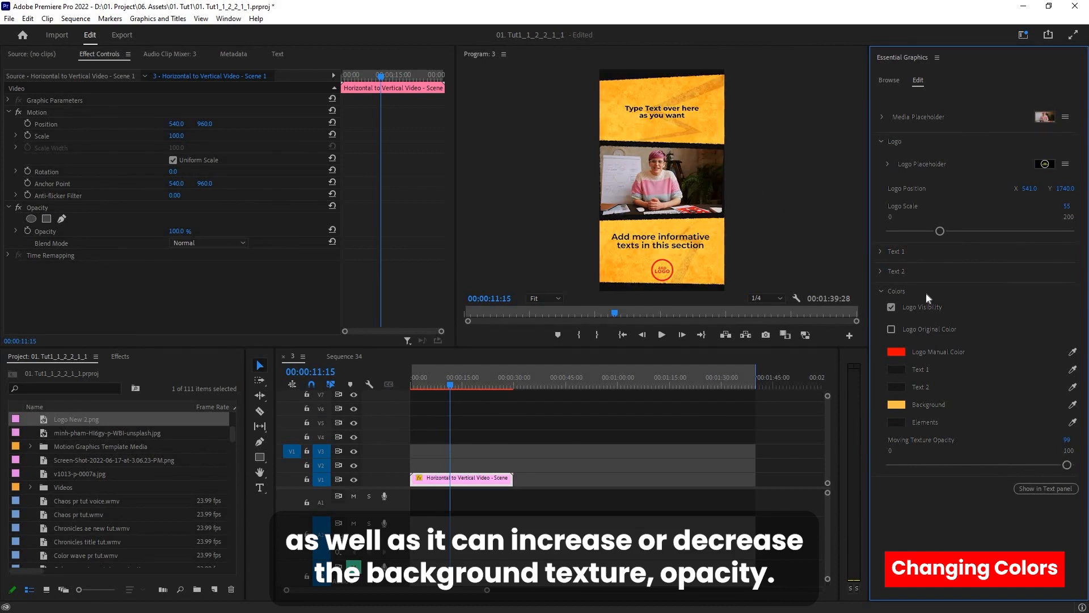
pyautogui.click(896, 292)
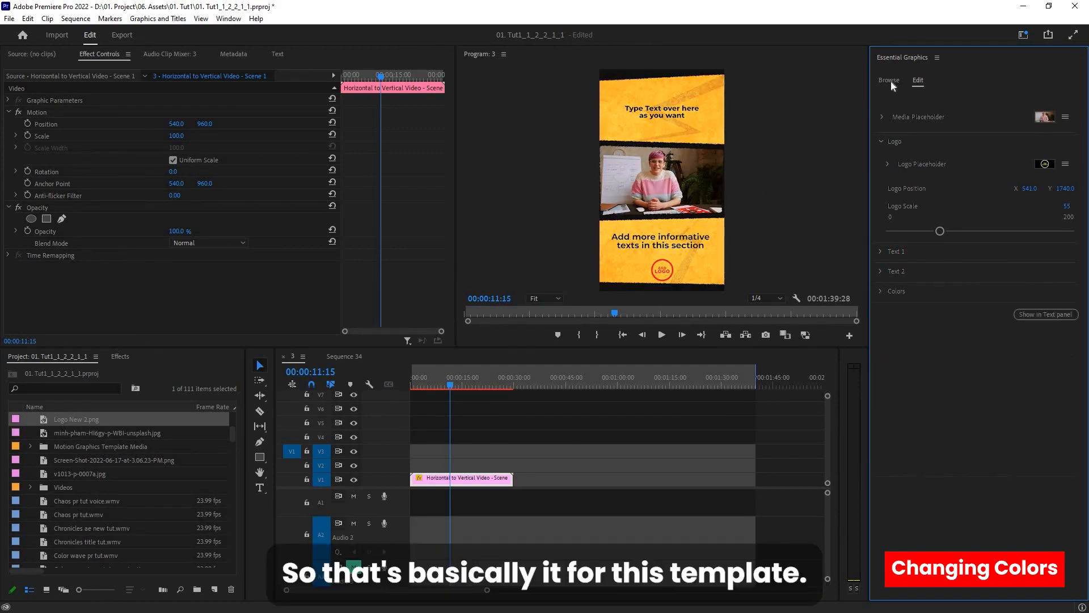